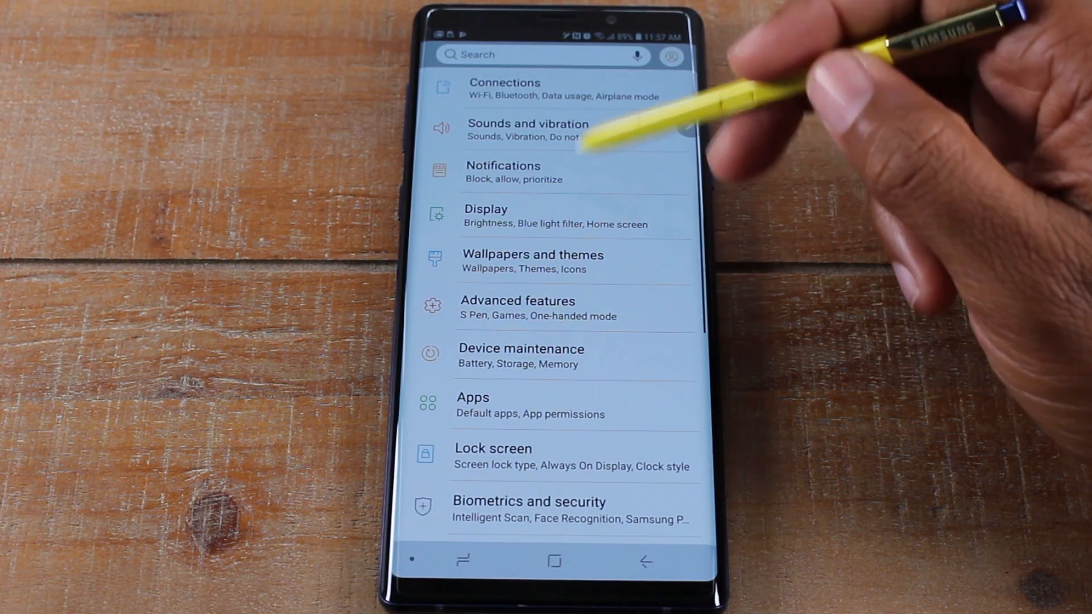
Scroll the Settings list down to General management and Software update
scroll("down", 3)
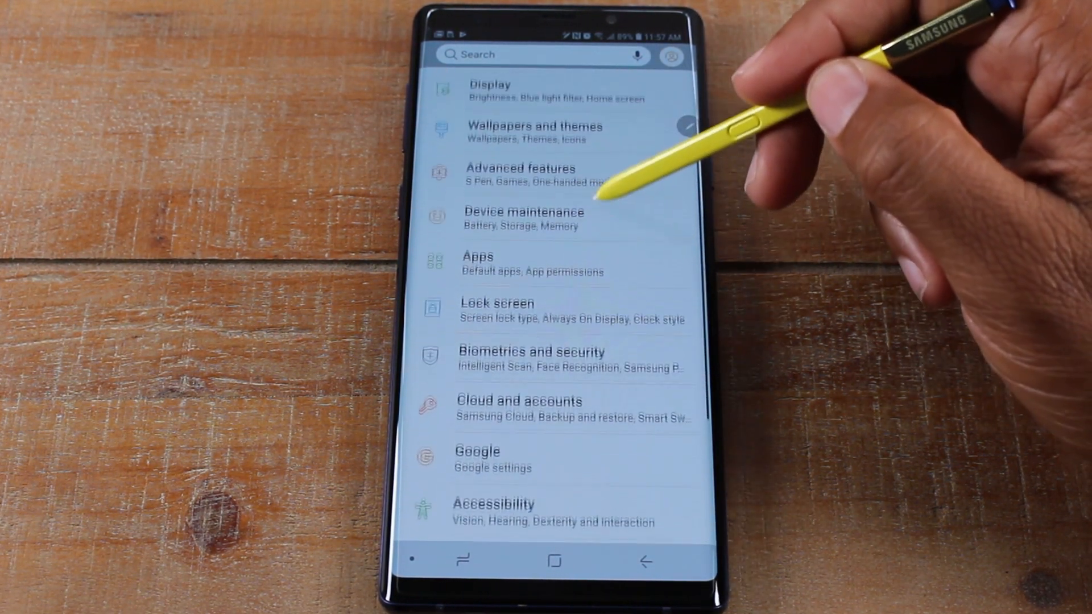
scroll("down", 3)
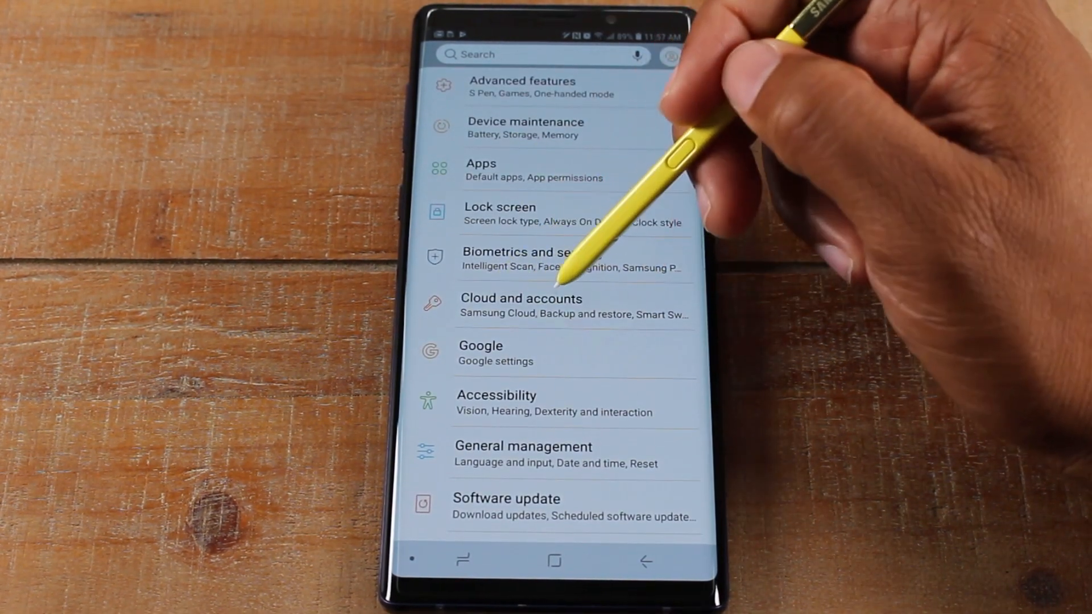
Remove the Google account via Cloud and accounts, confirming both warnings and the unlock pattern
left_click(520, 306)
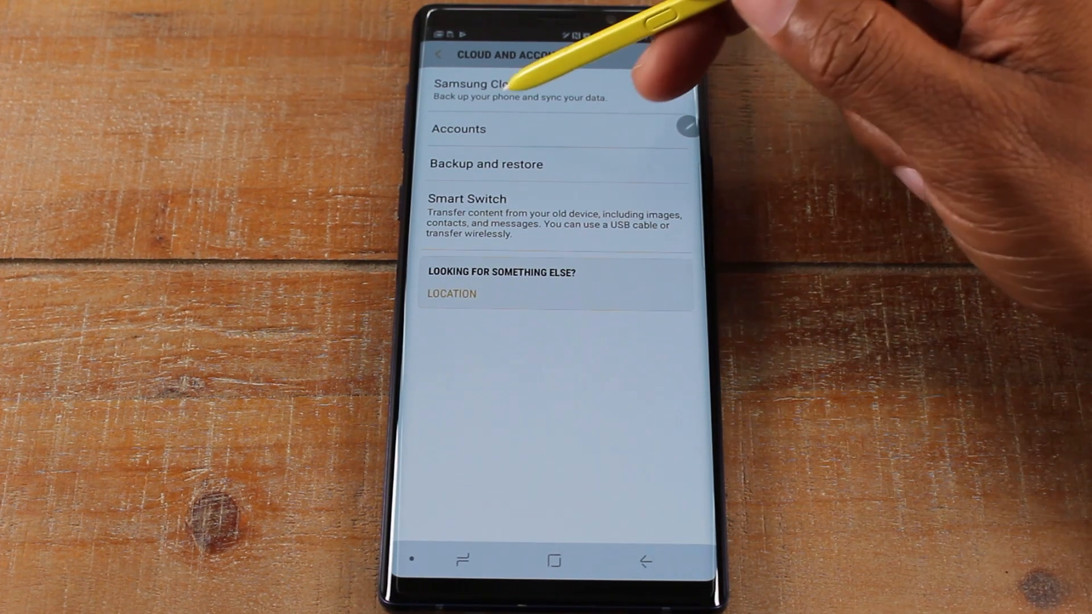
left_click(459, 128)
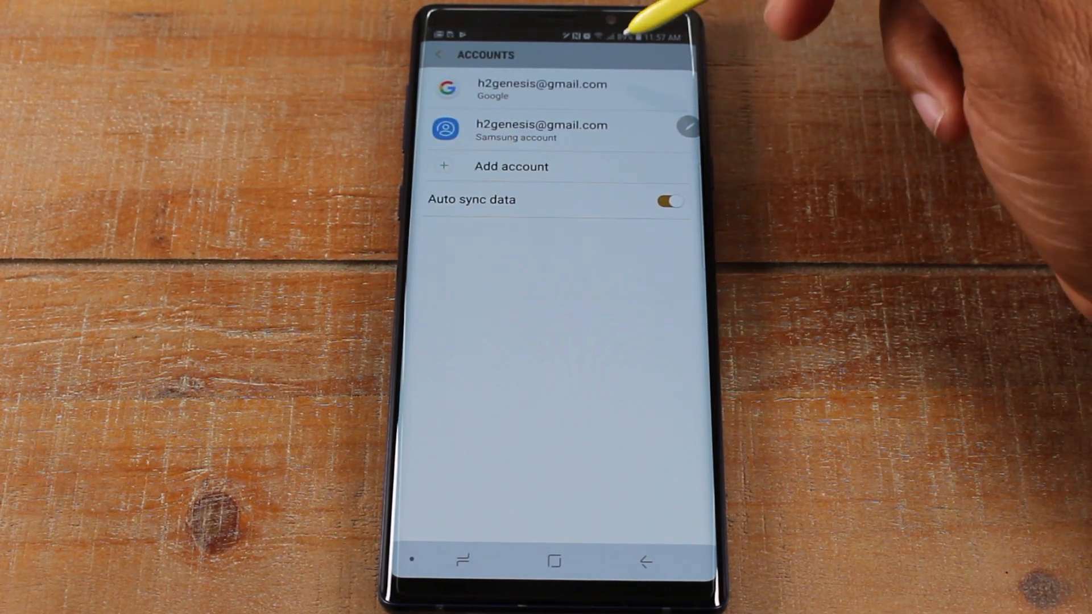
left_click(542, 89)
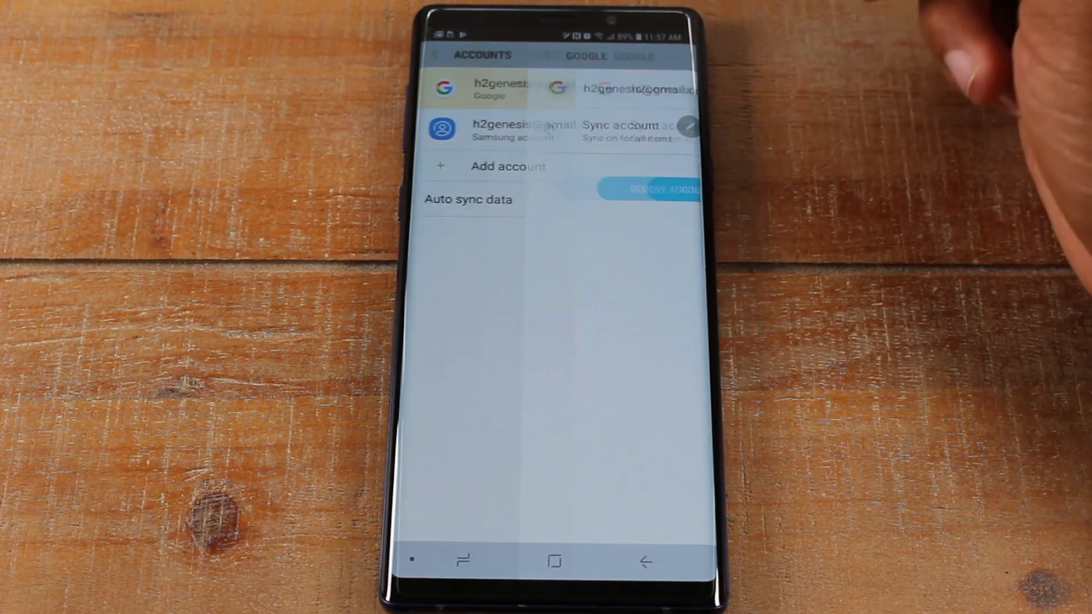
left_click(556, 188)
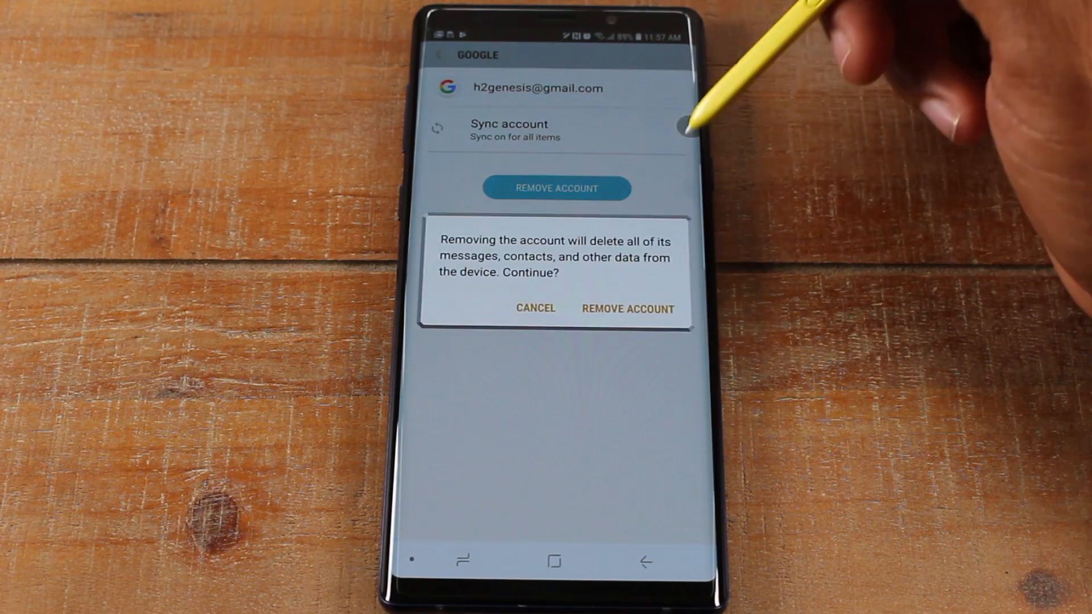
left_click(625, 308)
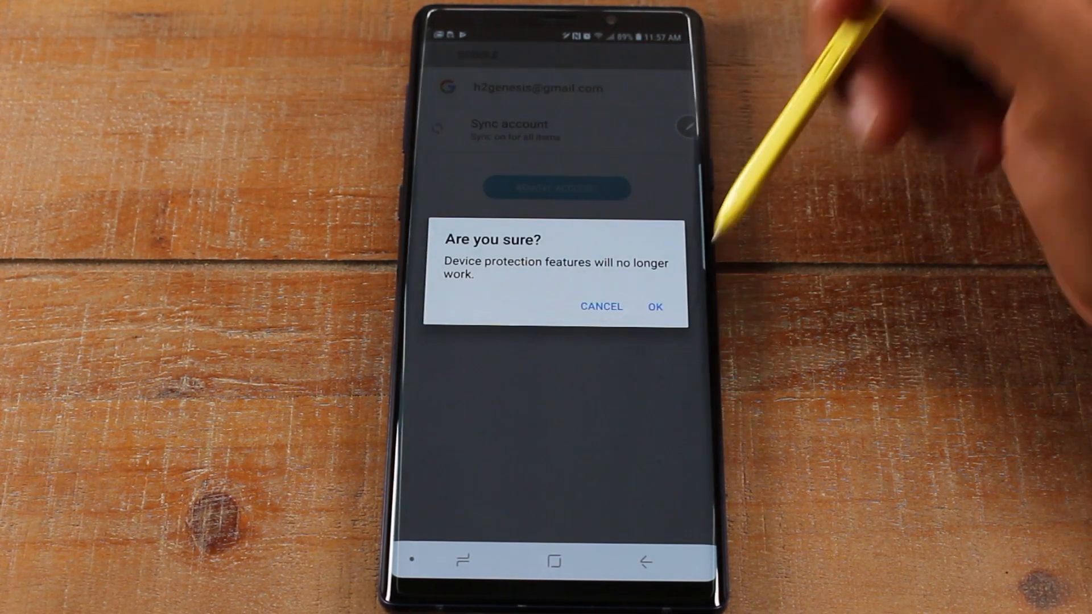
left_click(653, 307)
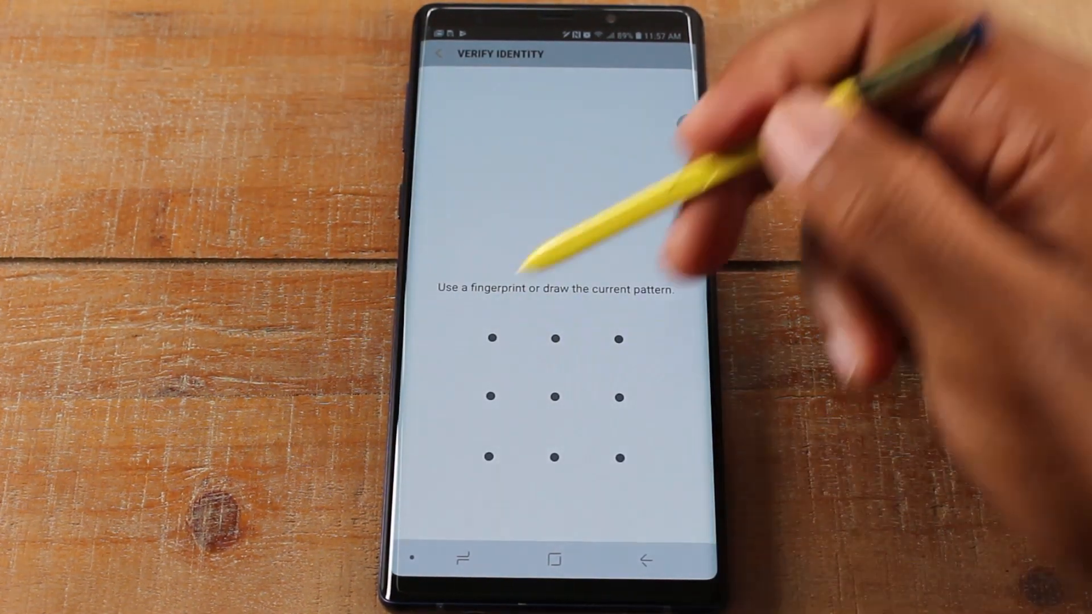
left_click_drag(492, 339, 617, 459)
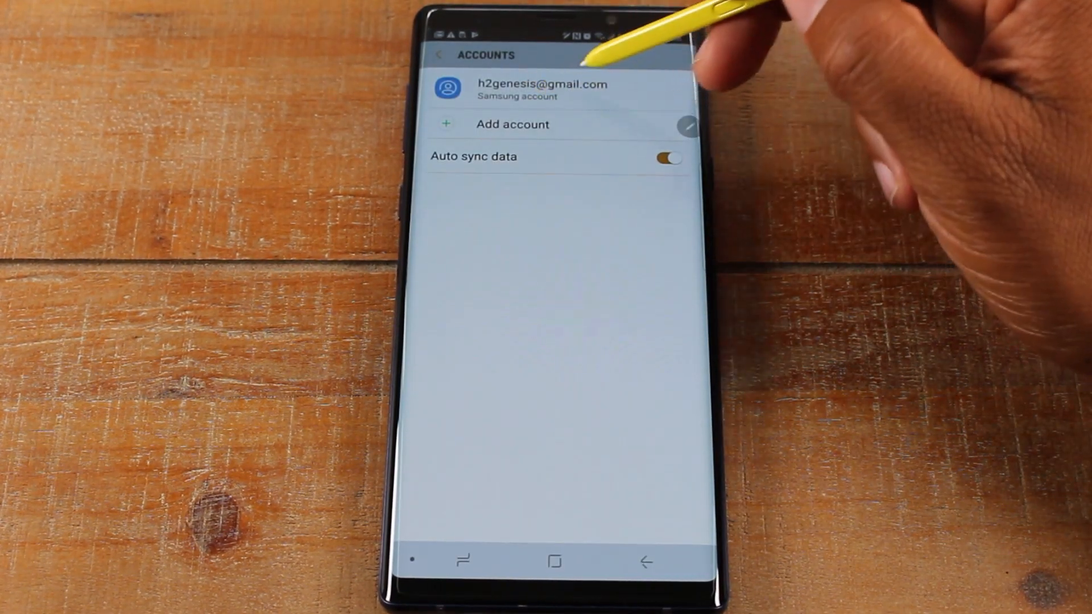
Remove the Samsung account from its details page, leaving the Accounts list empty
left_click(544, 91)
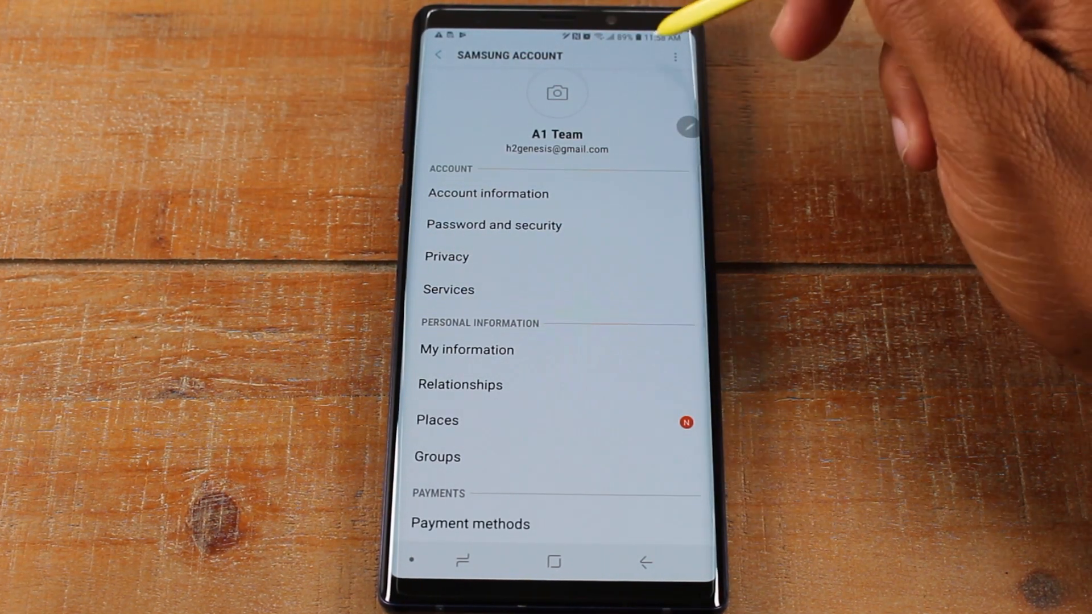
left_click(675, 56)
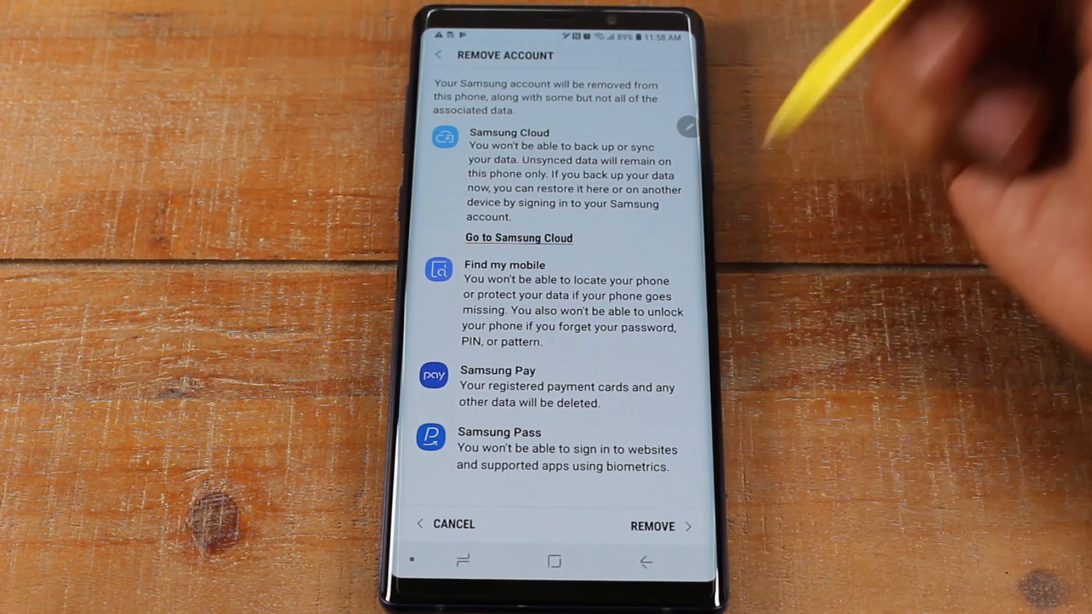
left_click(653, 525)
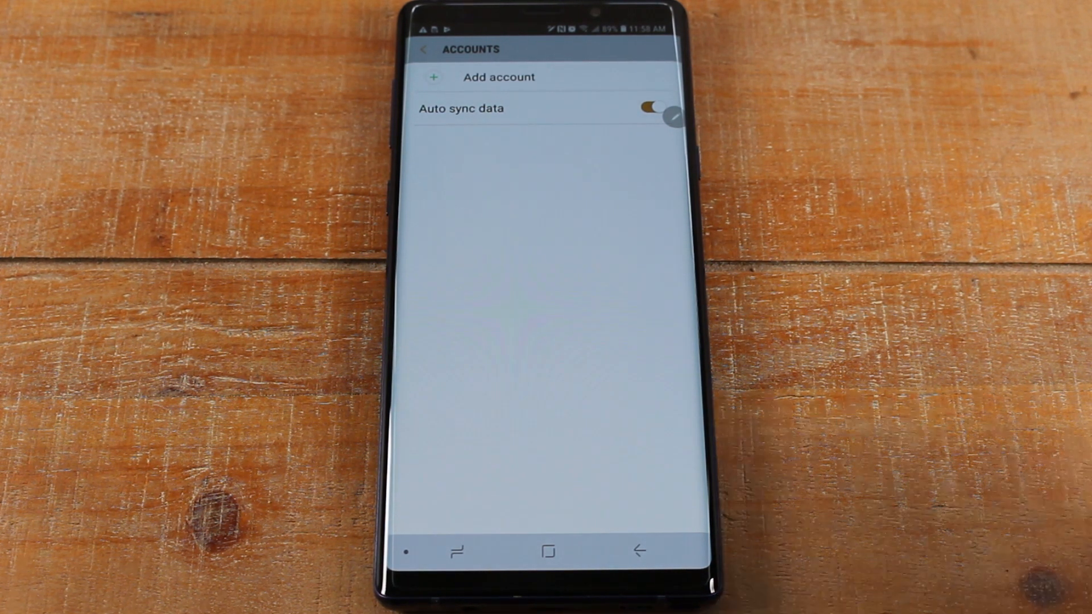
Go back to the main Settings list and scroll to the Apps through About phone entries
left_click(424, 49)
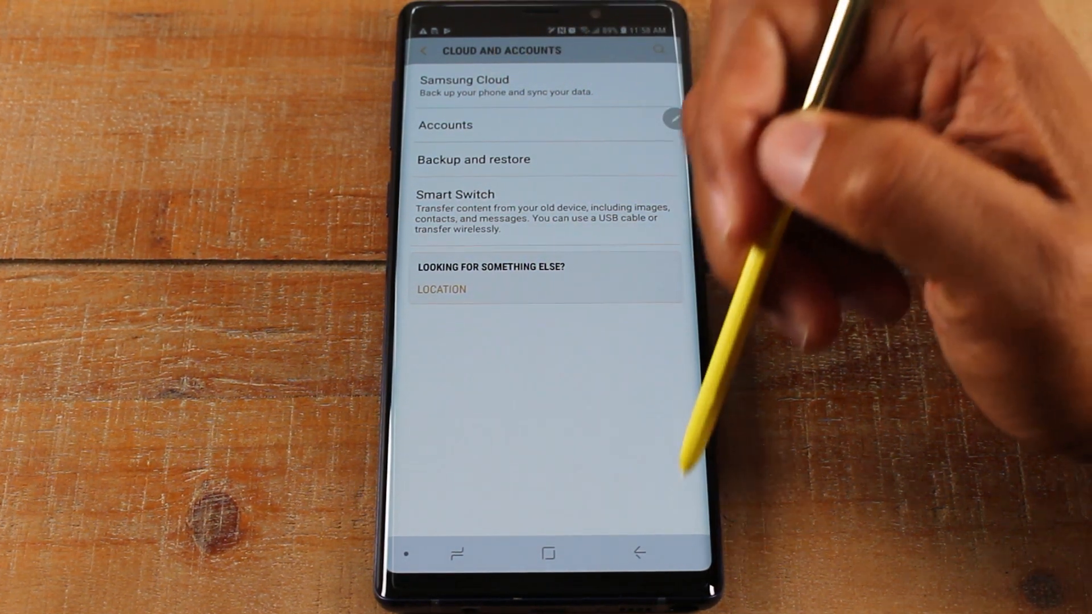
left_click(424, 50)
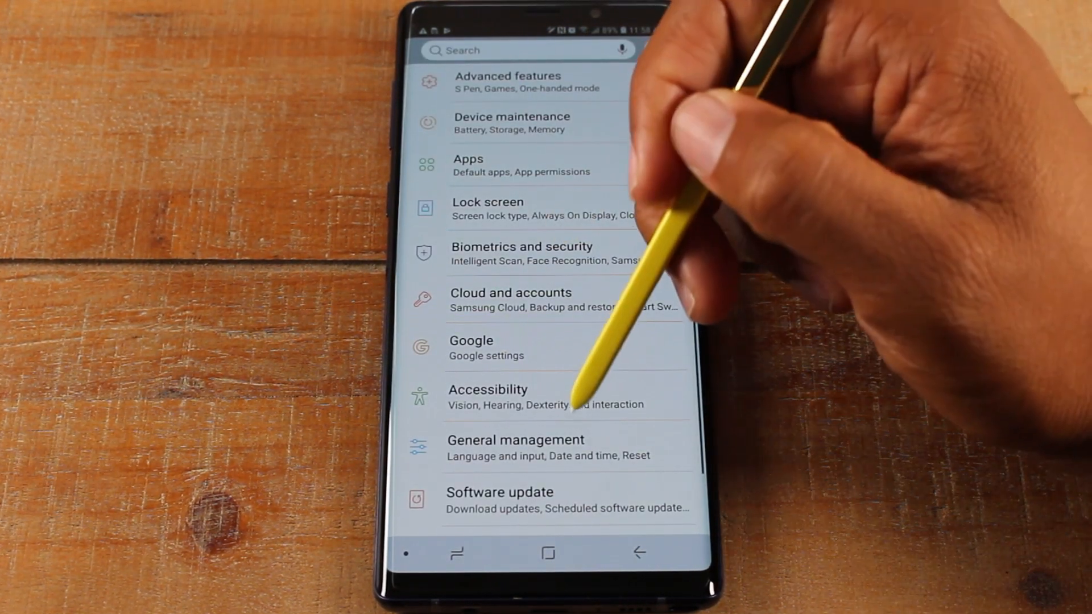
scroll("down", 3)
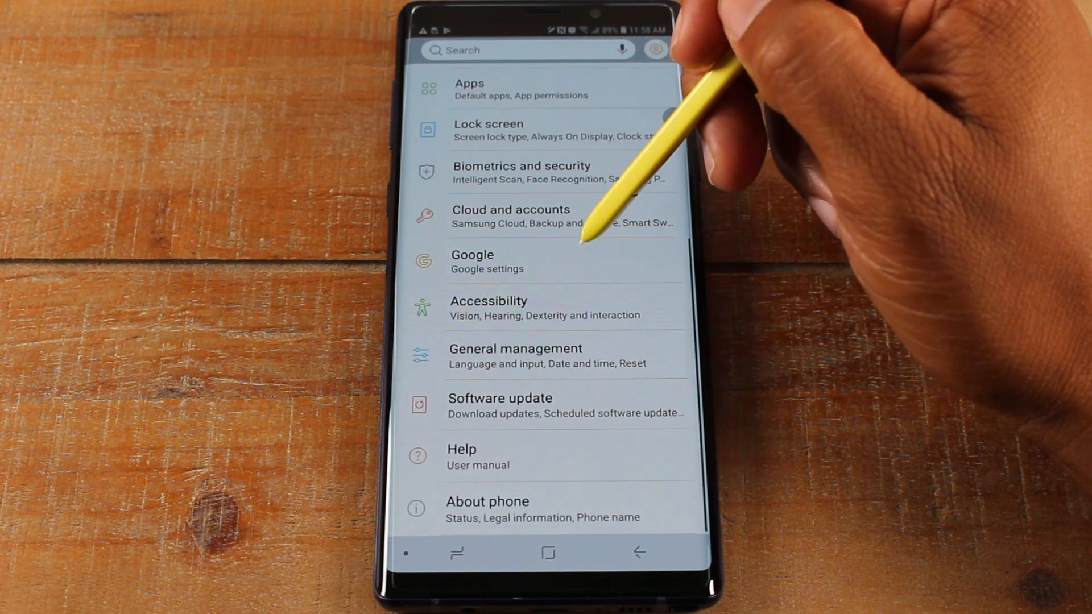
scroll("down", 3)
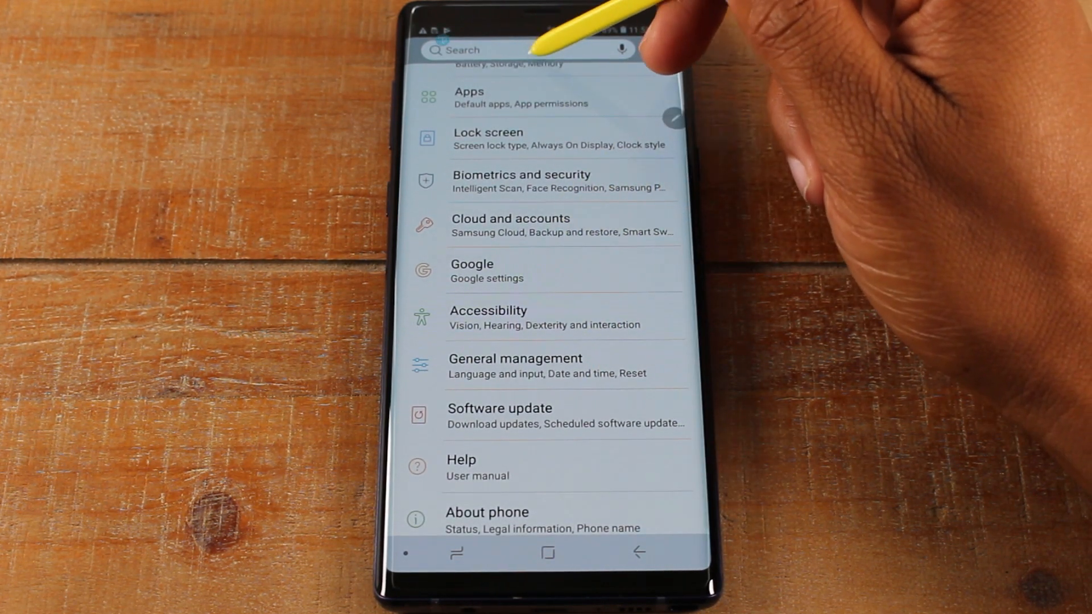
Search Settings for 'reset' and go to the Factory data reset page
type("reset")
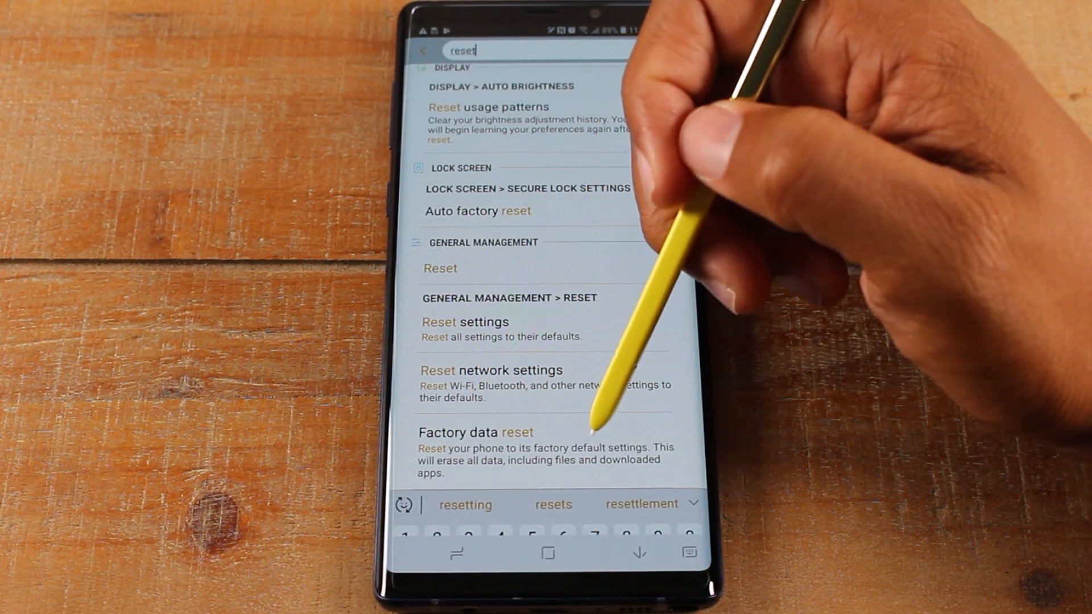
left_click(515, 432)
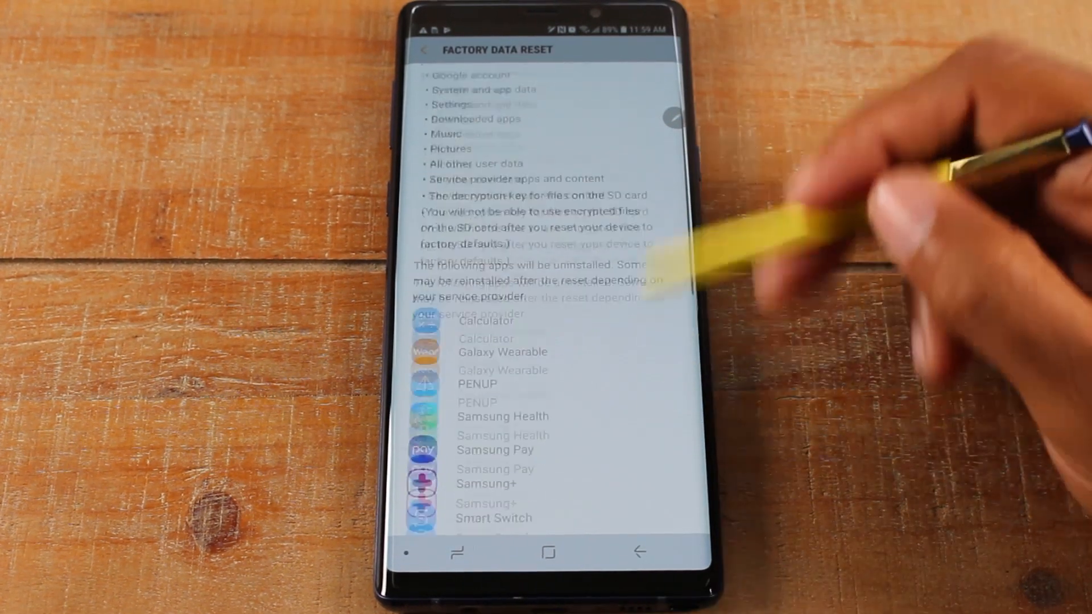
Confirm Delete all so the phone erases everything and shuts down
scroll("down", 3)
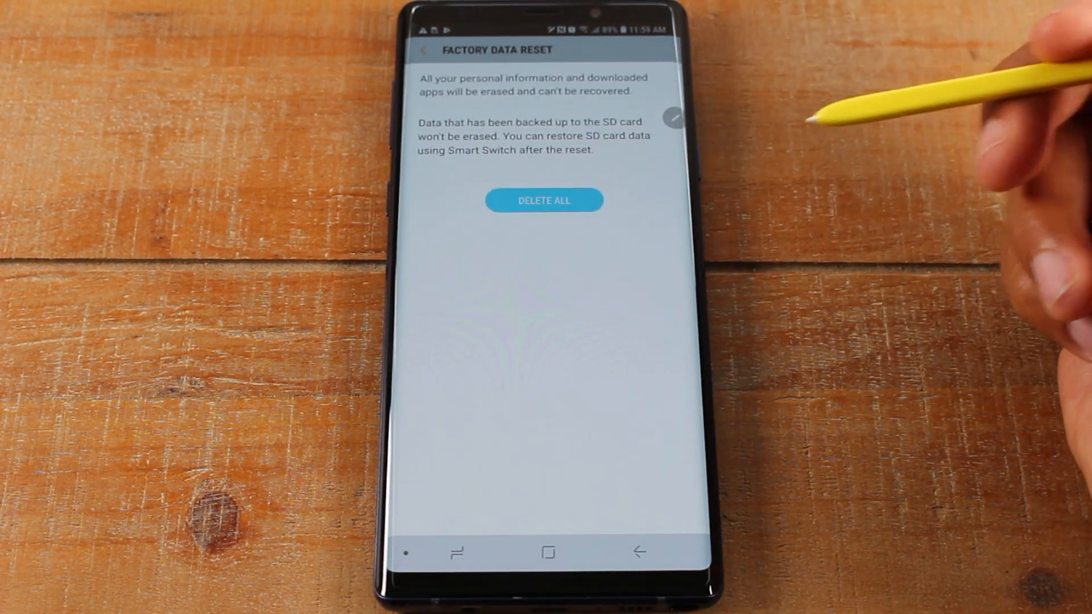
left_click(543, 200)
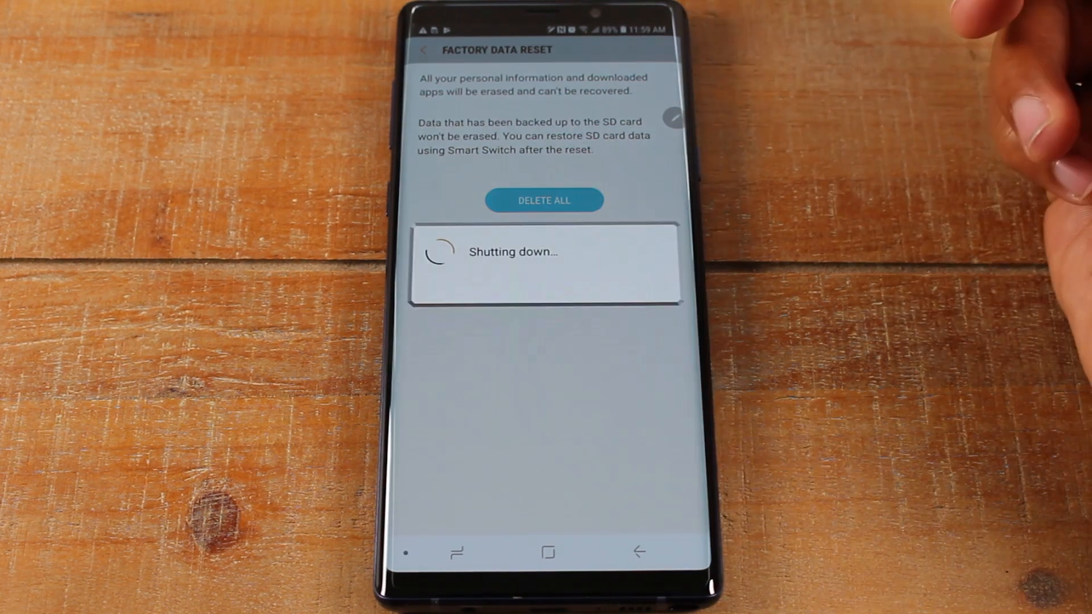